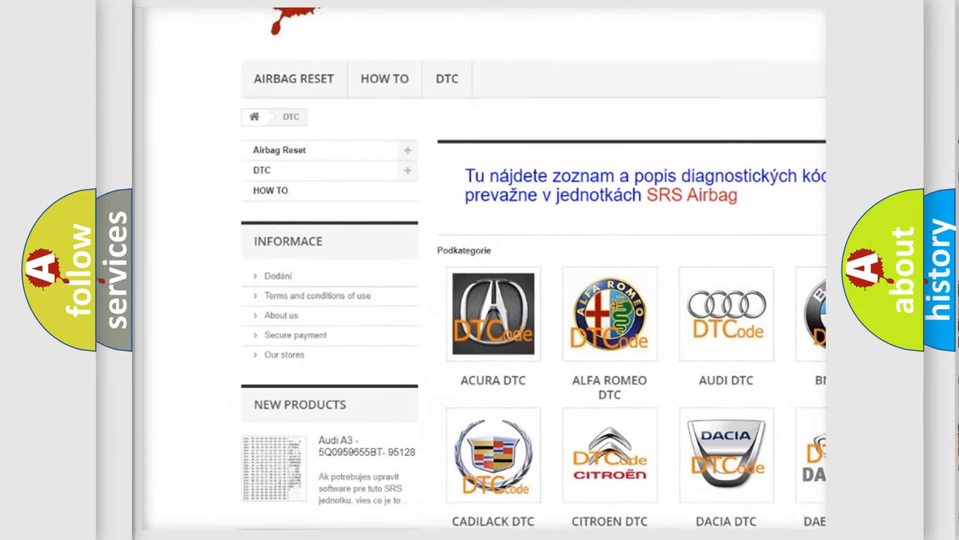
{"action": "scroll", "scroll_direction": "down", "scroll_amount": 3}
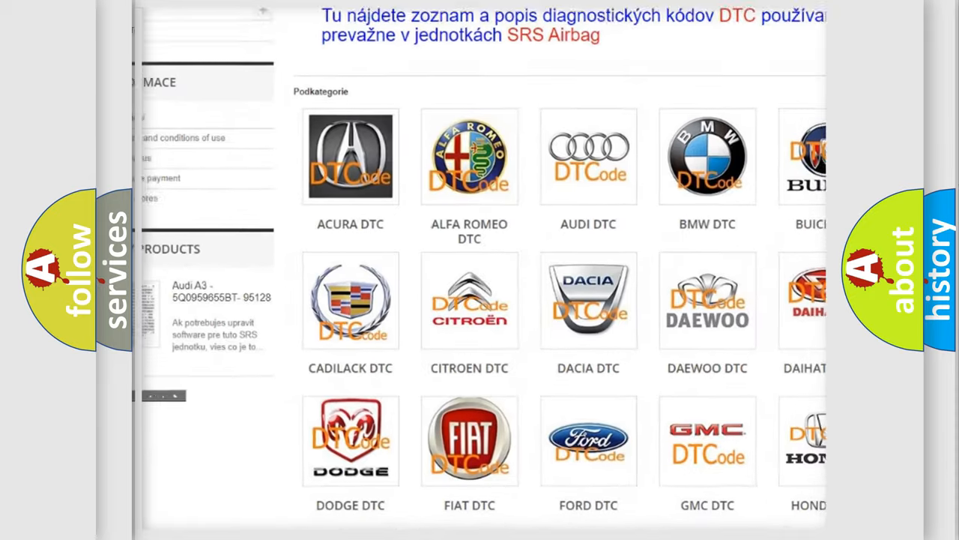
{"action": "scroll", "scroll_direction": "down", "scroll_amount": 3}
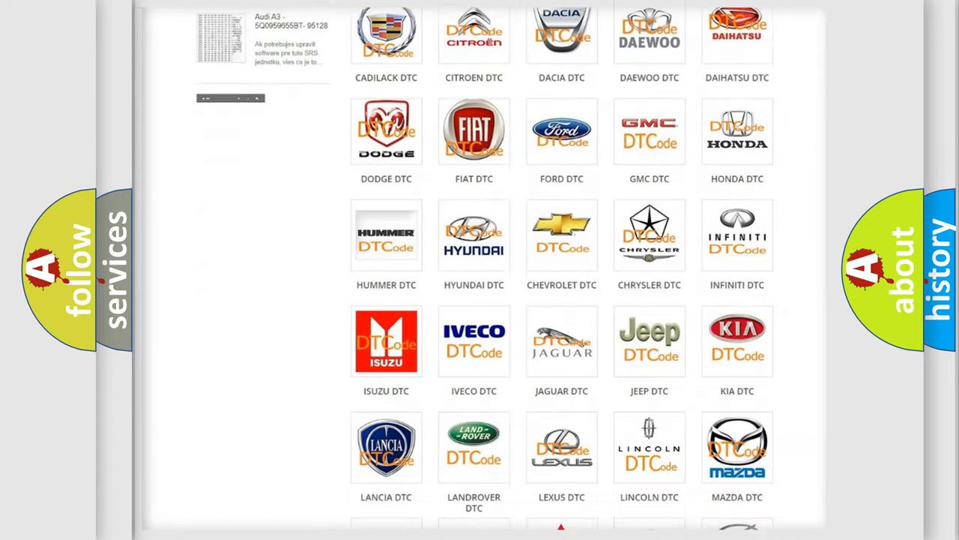
{"action": "scroll", "scroll_direction": "down", "scroll_amount": 3}
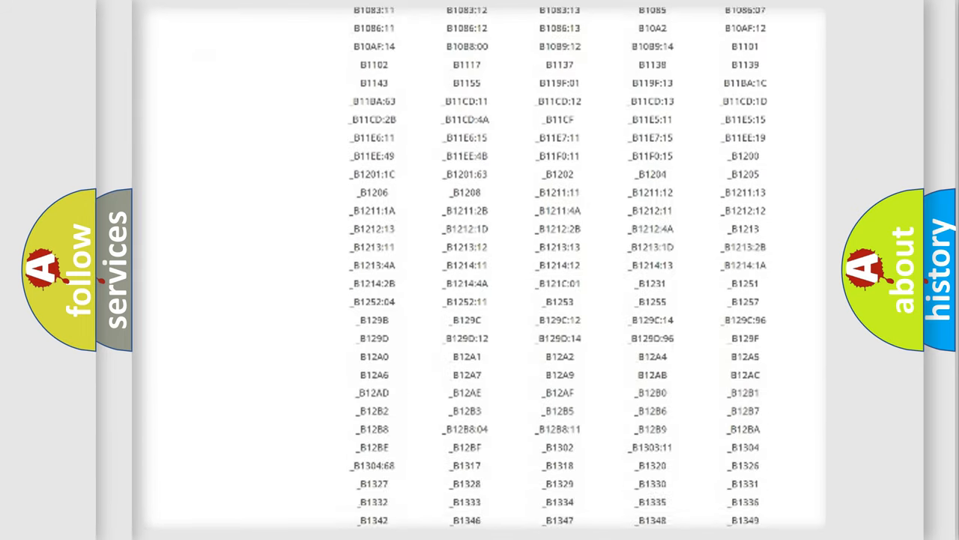
{"action": "scroll", "scroll_direction": "down", "scroll_amount": 3}
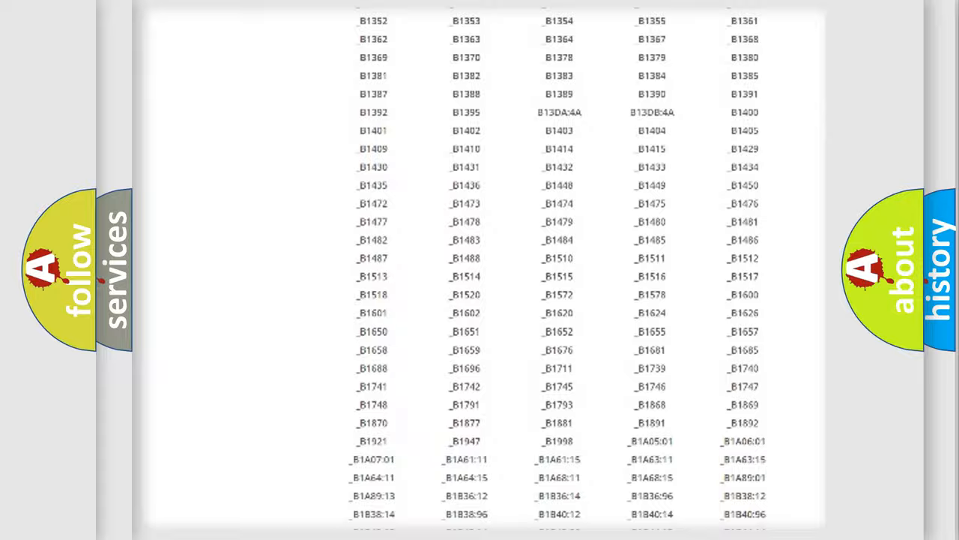